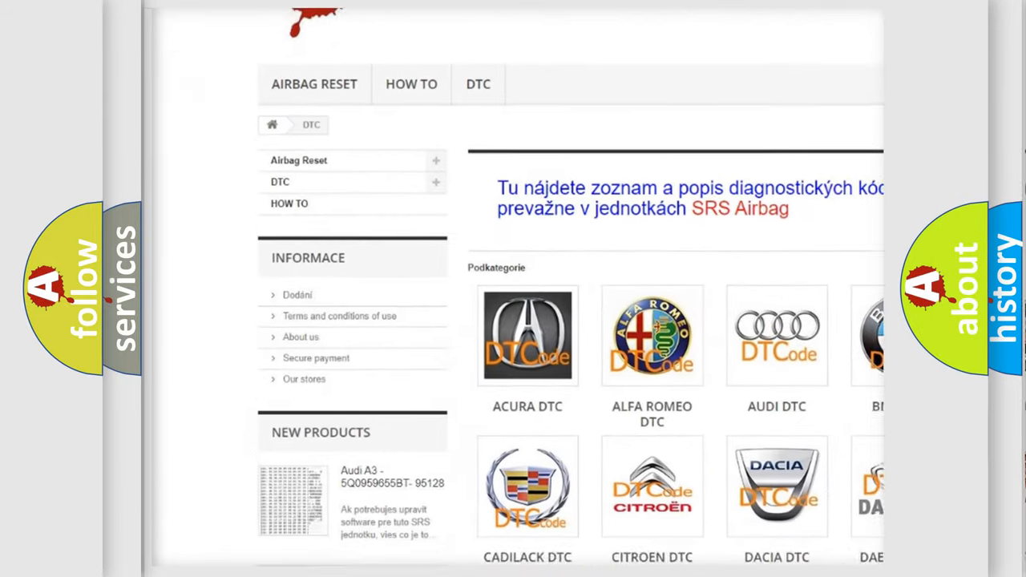
scroll("down", 3)
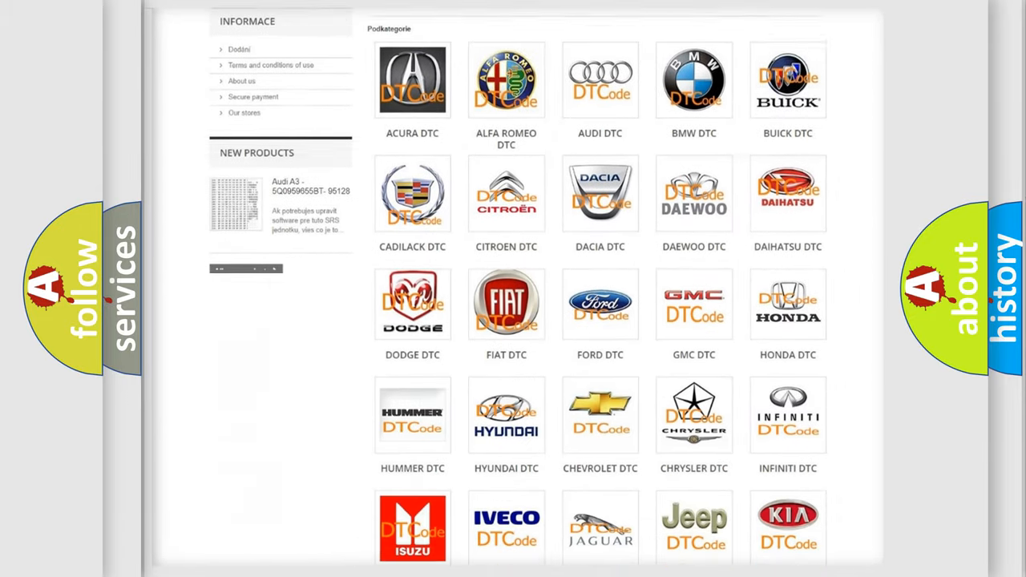
scroll("down", 3)
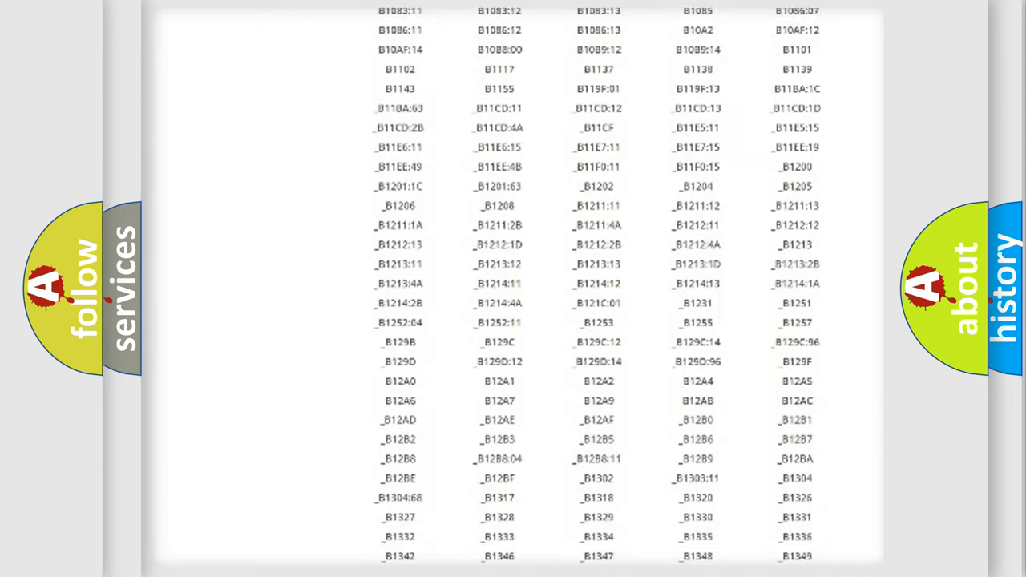
scroll("down", 3)
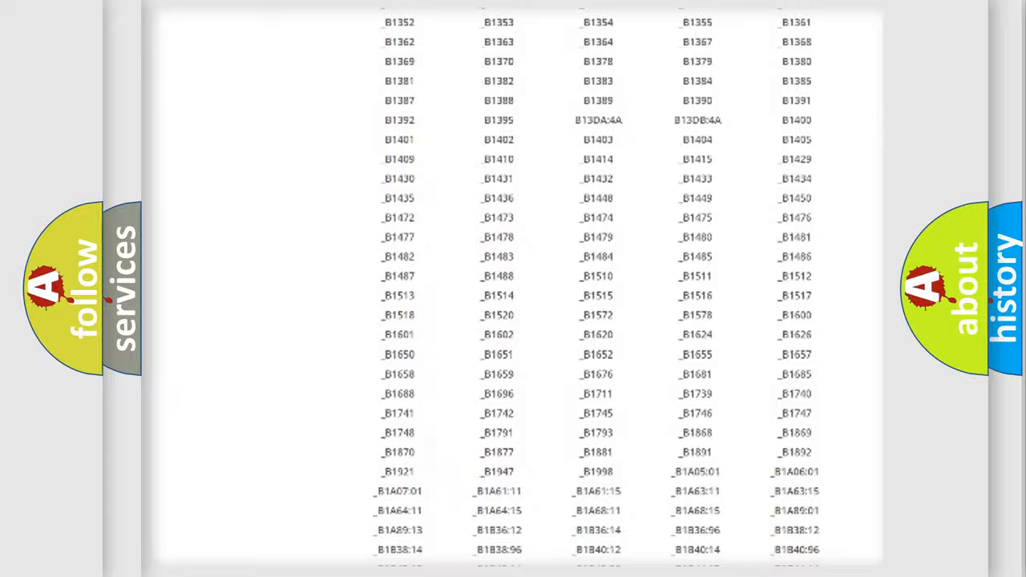
scroll("up", 3)
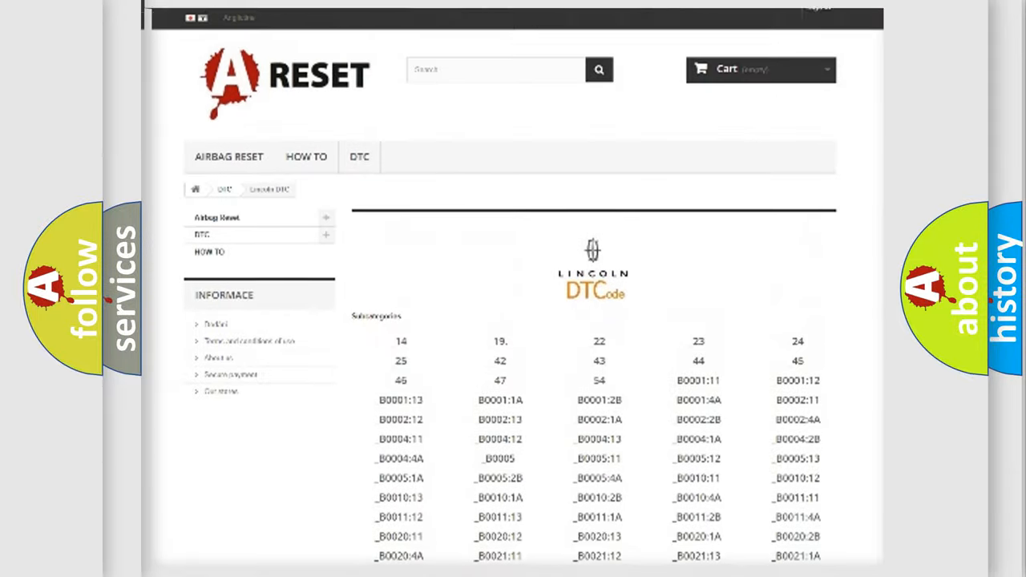